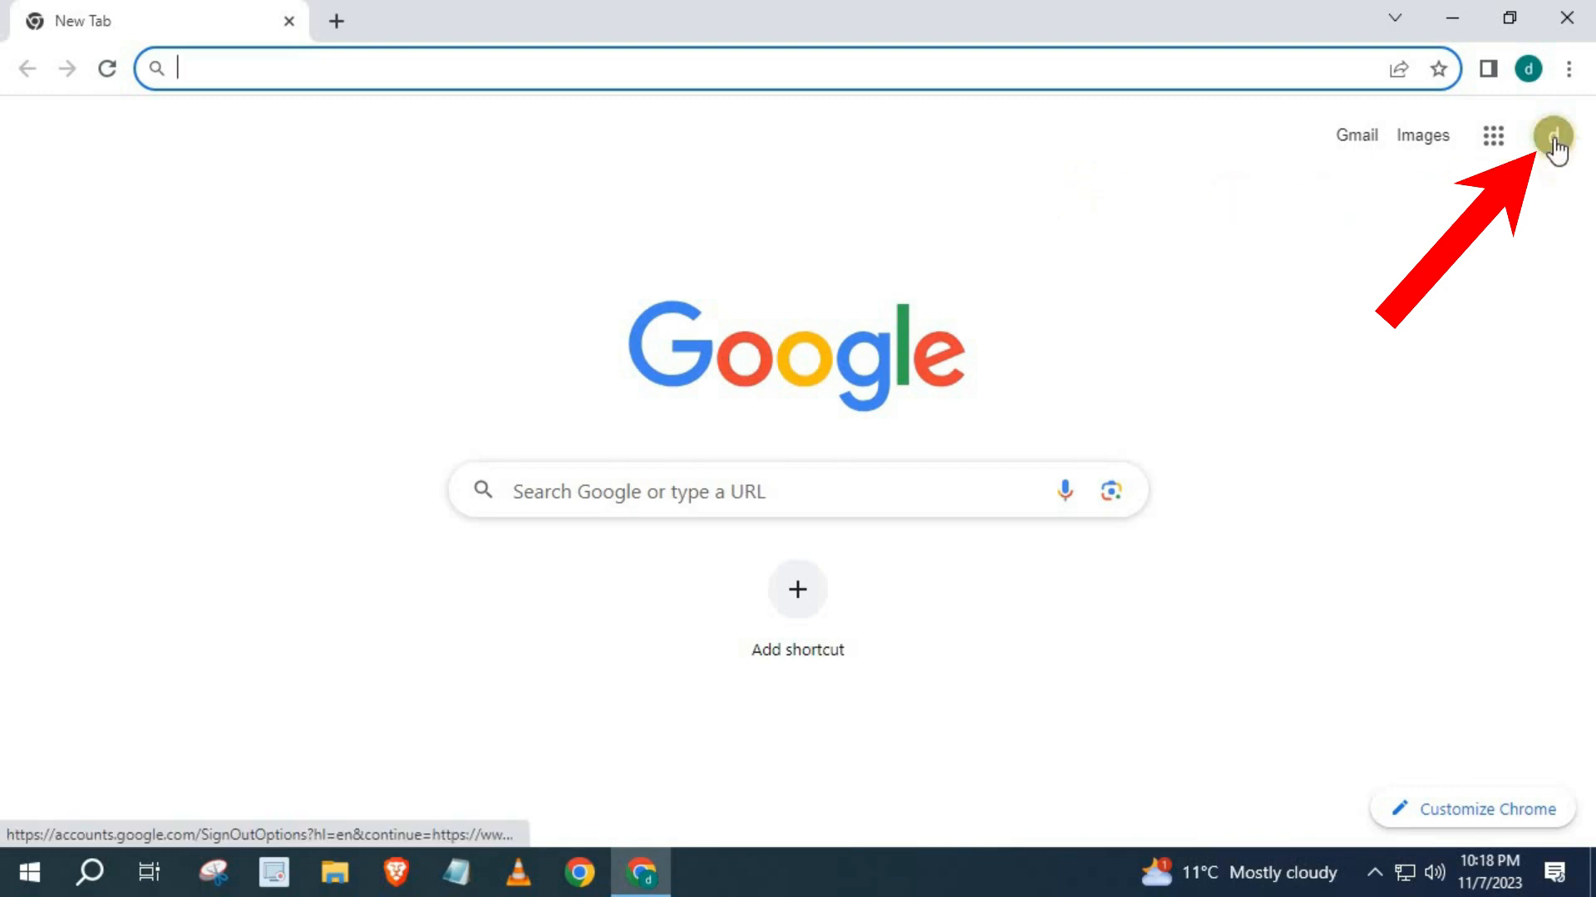
Reveal the signed-in Google account via the avatar menu on the new tab page.
click(1552, 136)
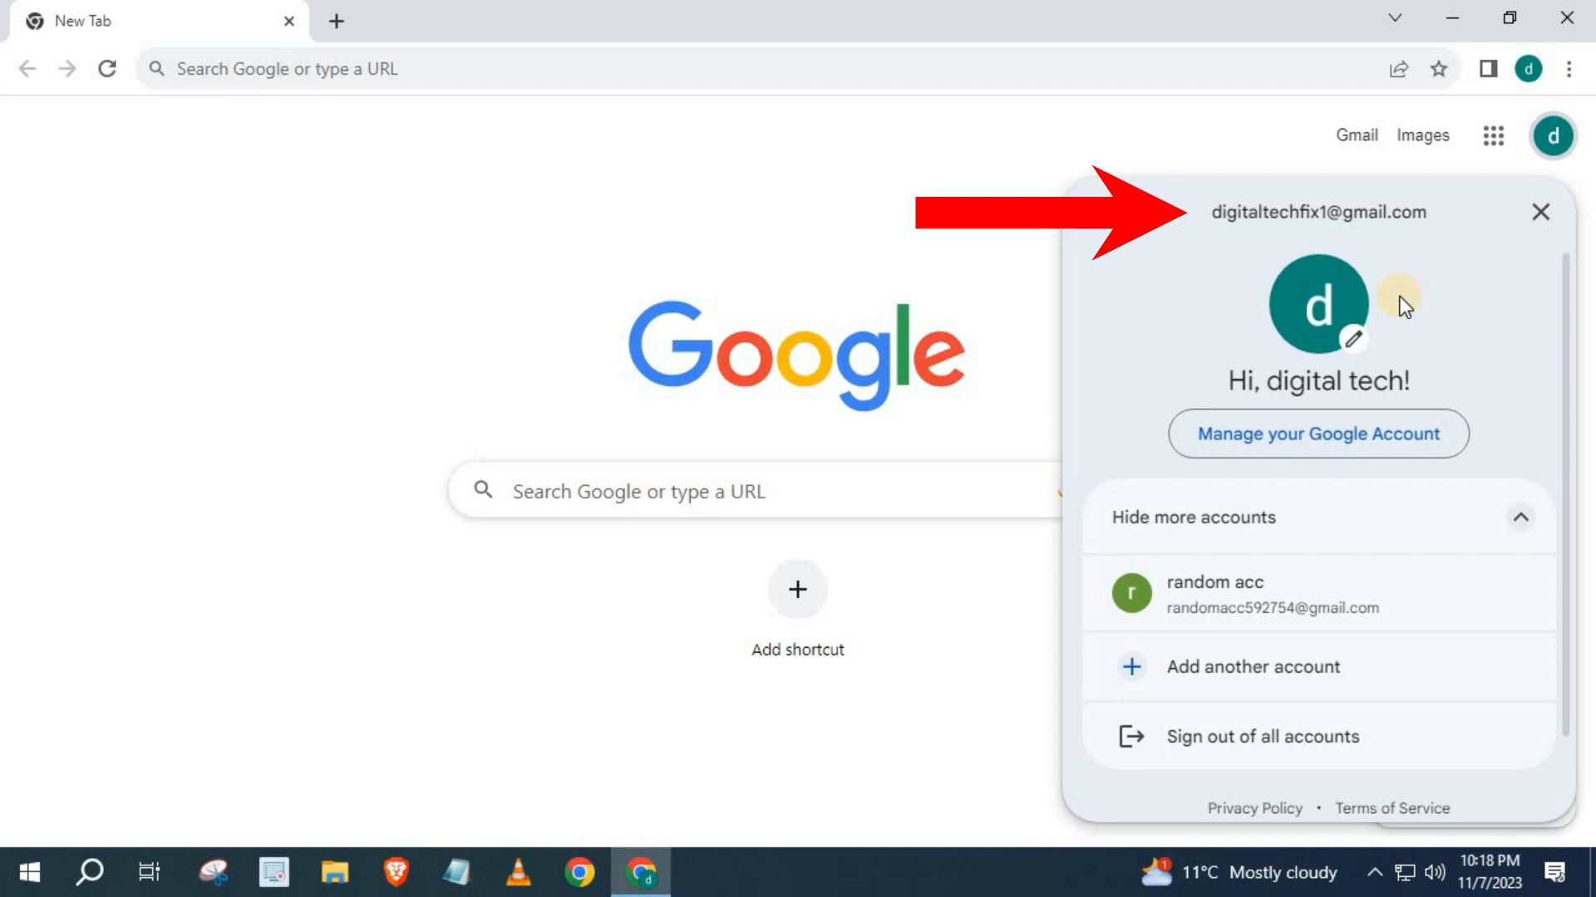
mouse_move(1348, 254)
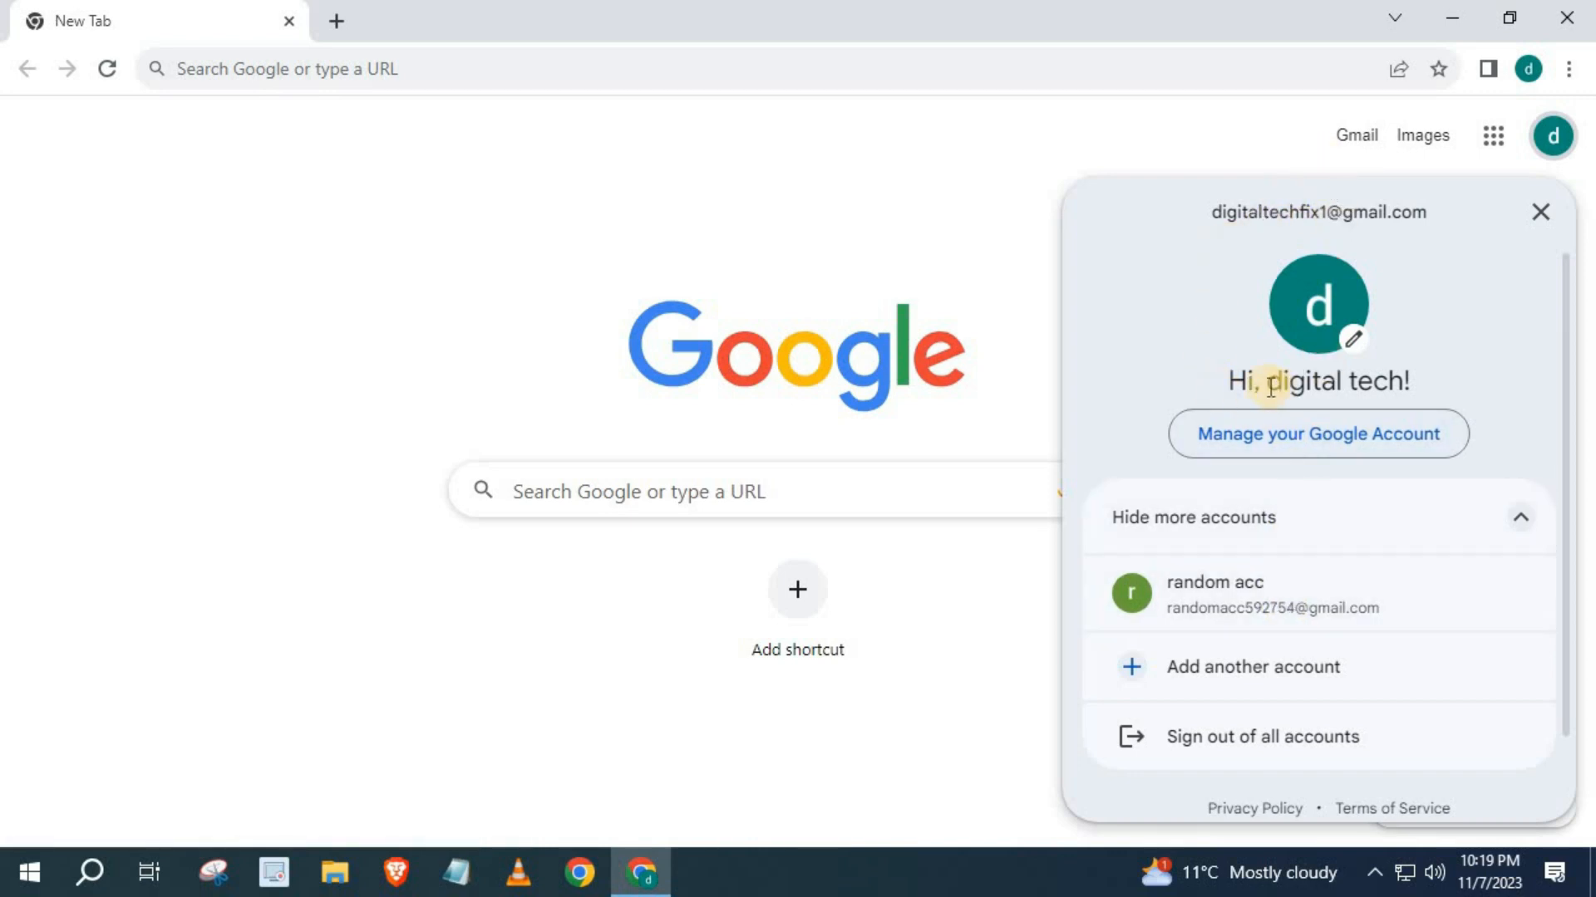
Dismiss the account menu to return to the plain new tab page.
click(1535, 210)
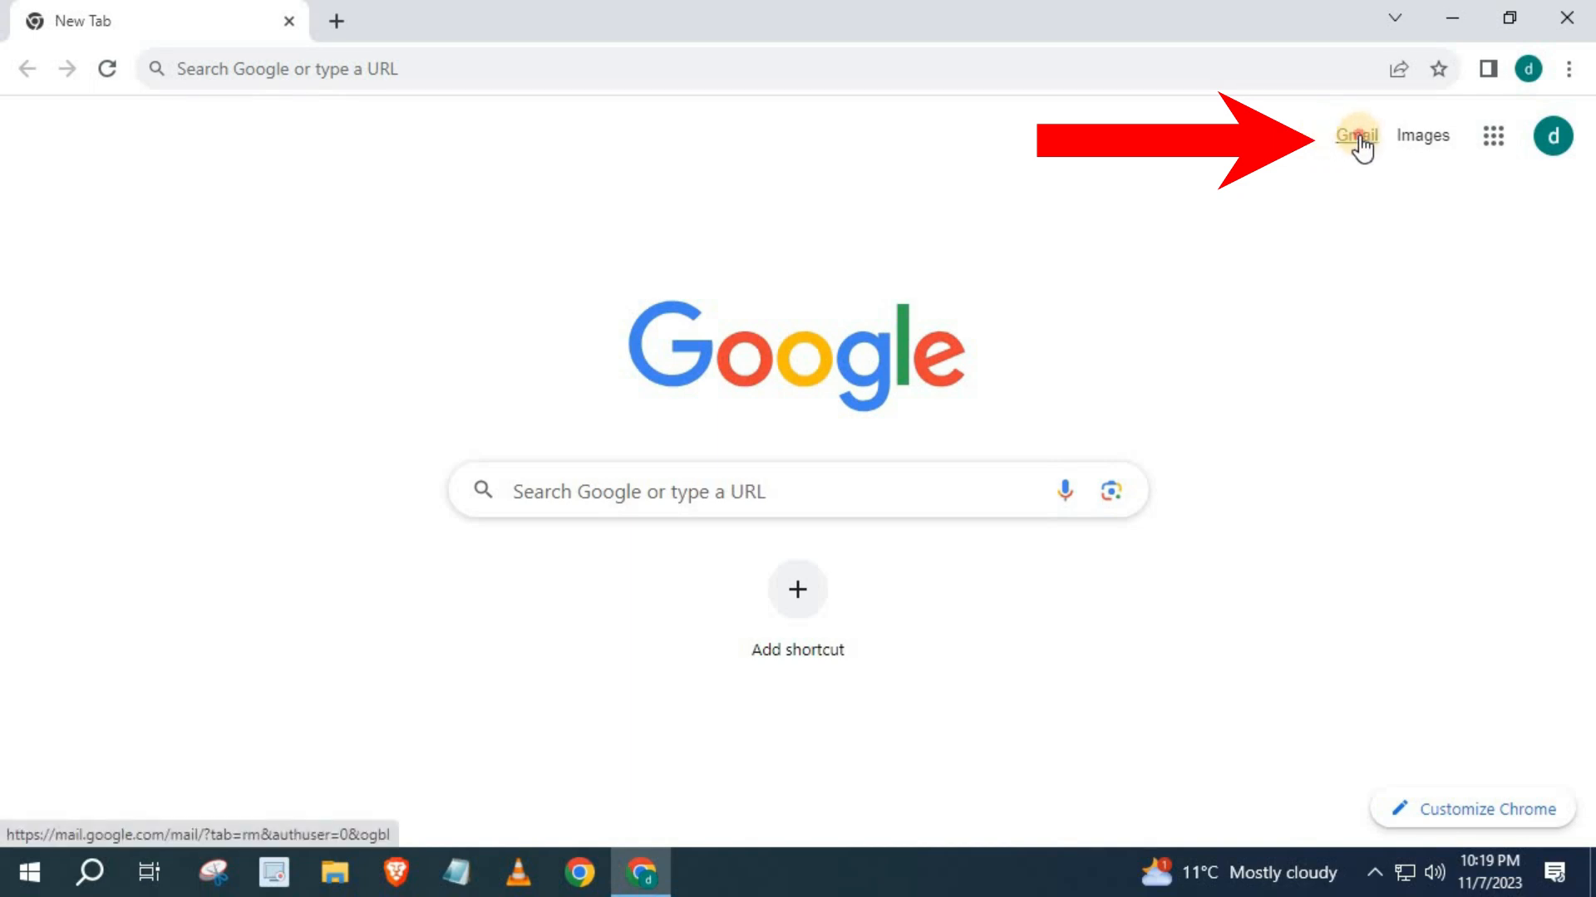
Load the Gmail inbox (297 unread) and verify its account via the avatar menu, then dismiss it.
click(1357, 135)
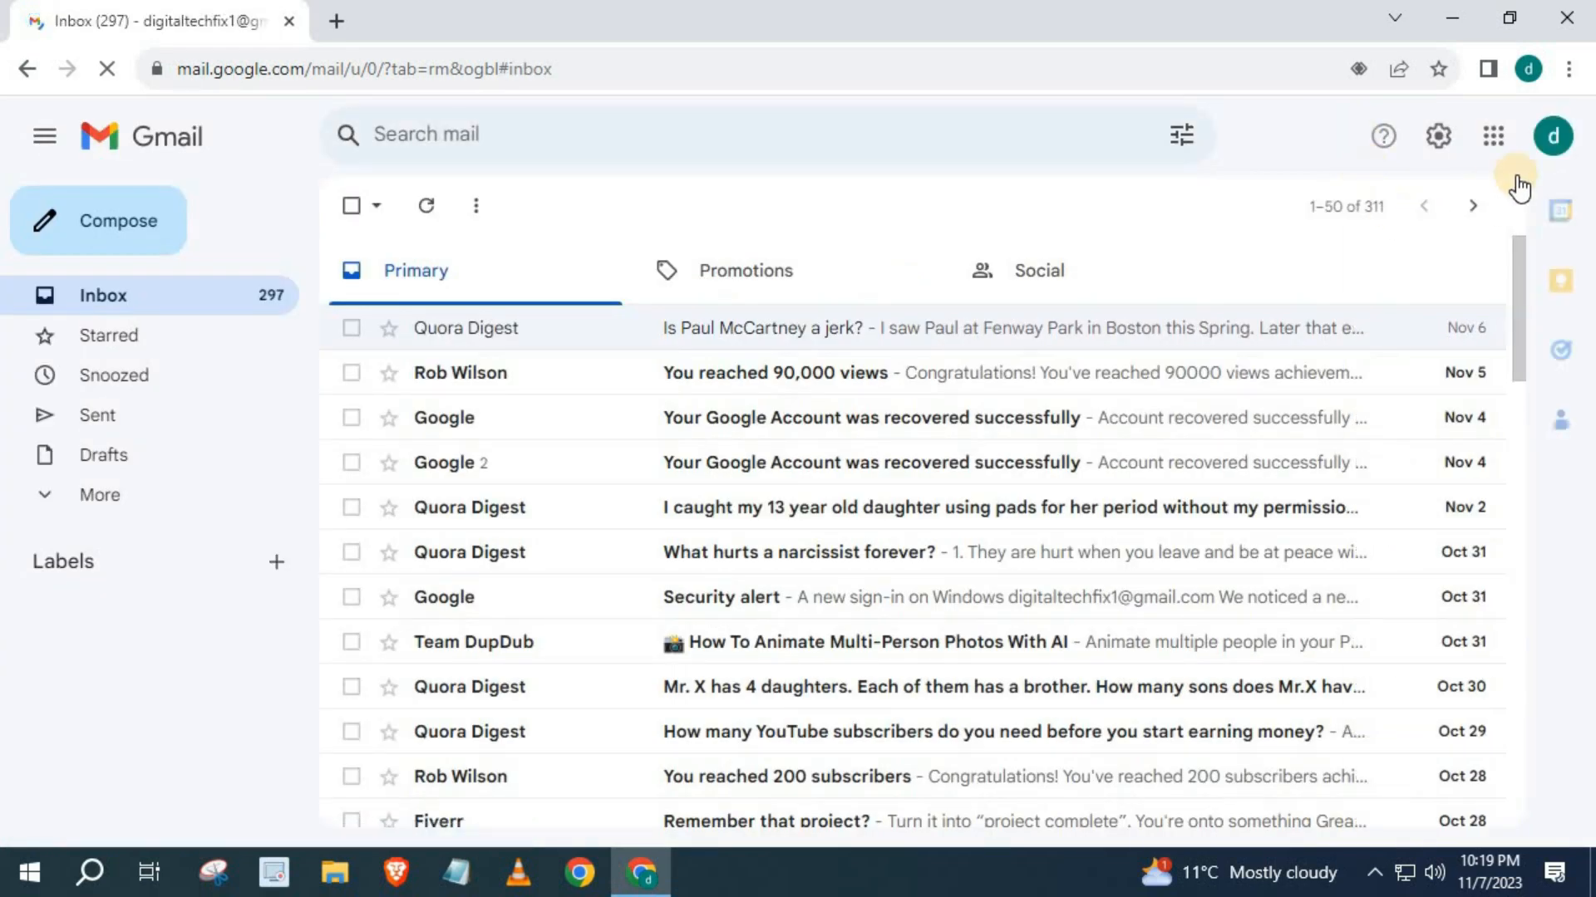
click(1552, 137)
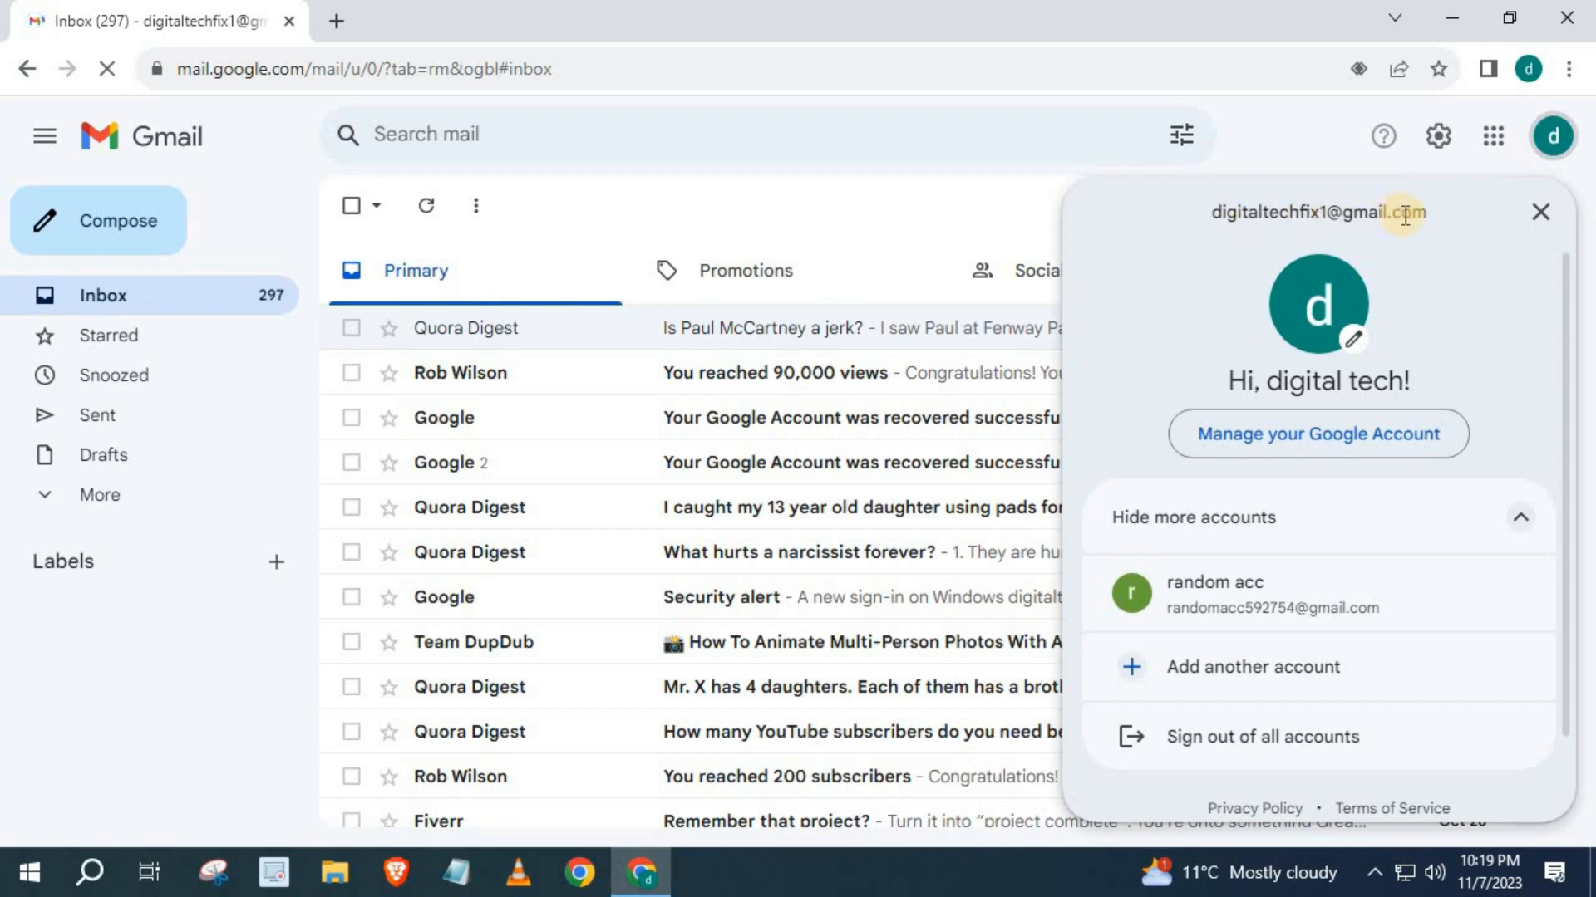
mouse_move(876, 200)
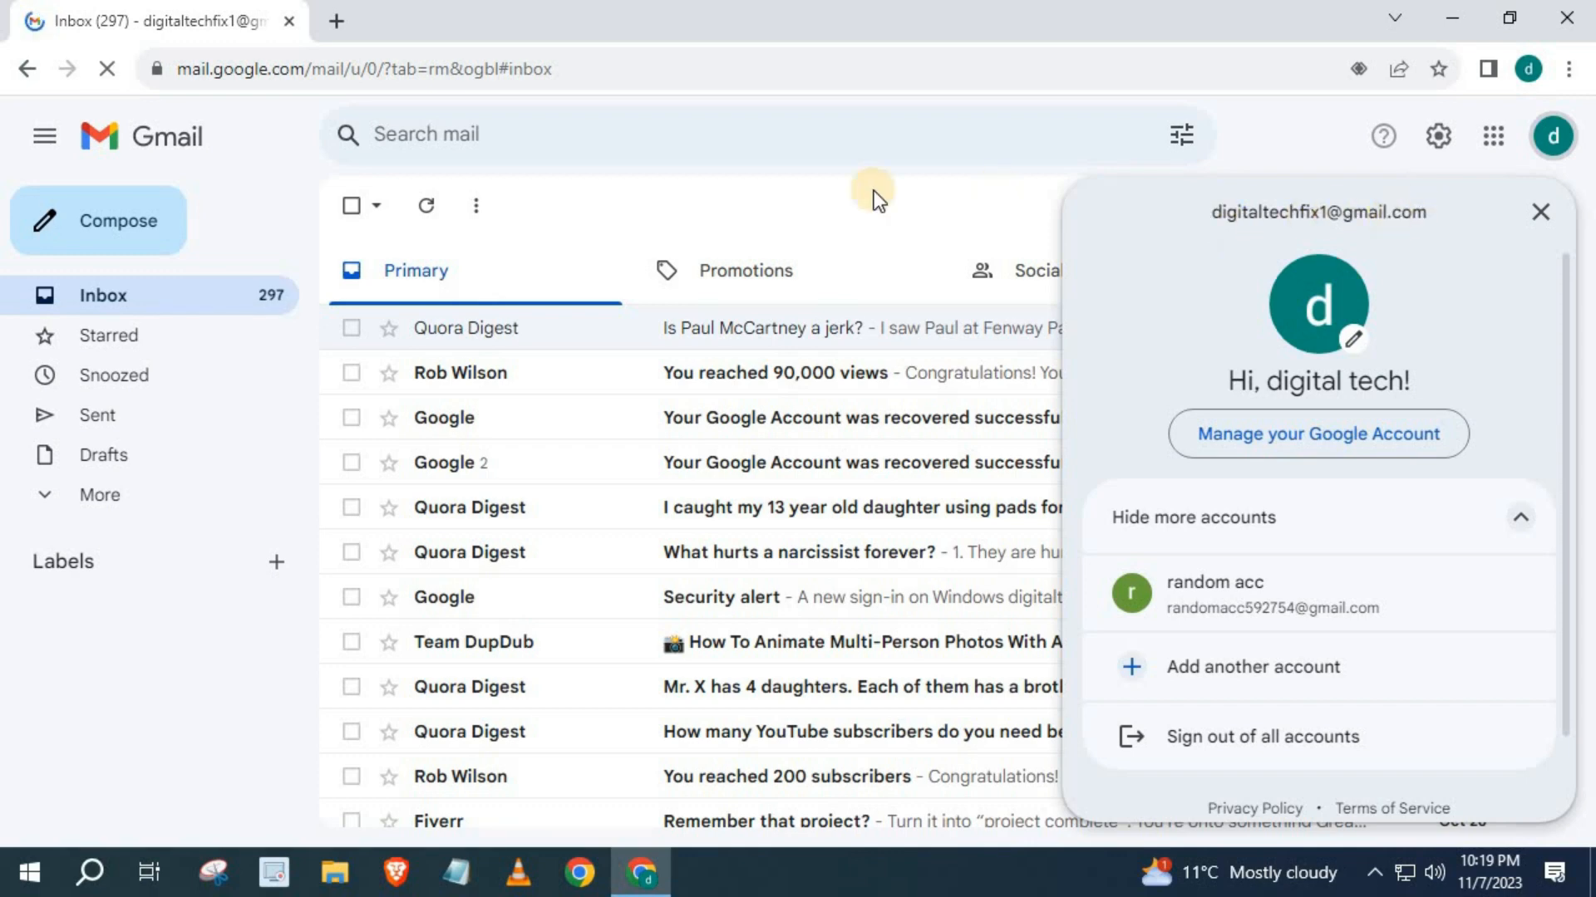
click(1537, 211)
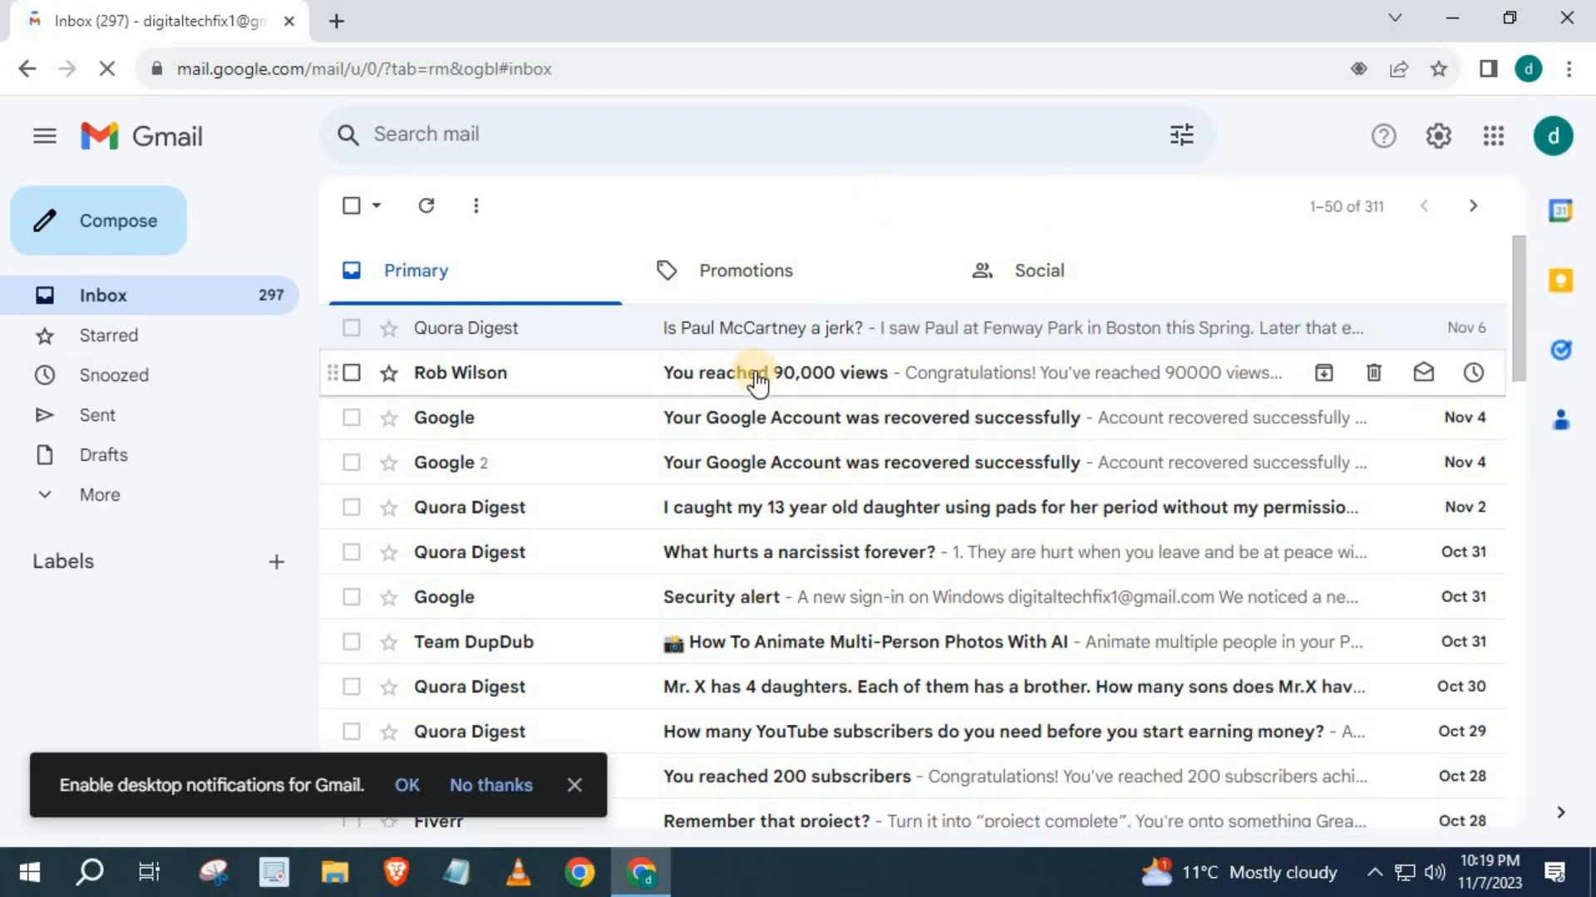